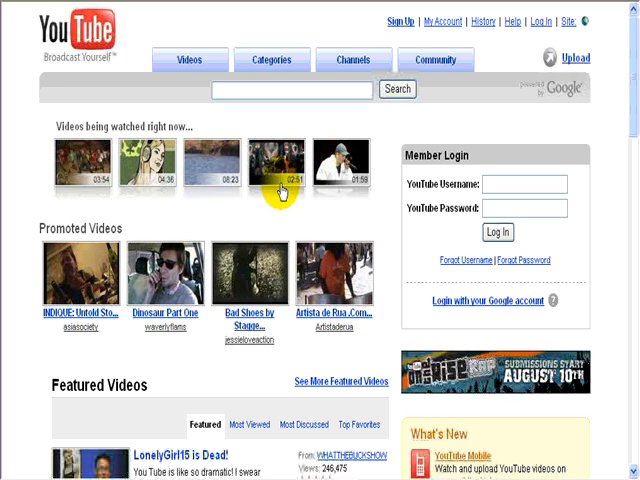
mouse_move(340, 162)
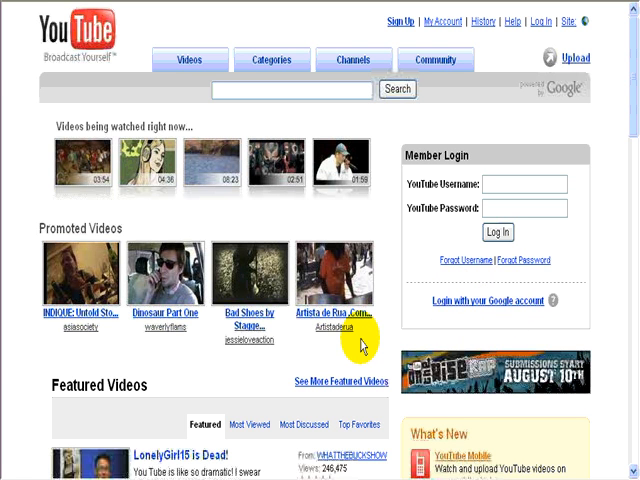
Step: Sign in with the Google account email and password, with 'Remember me on this computer' unticked
left_click(494, 301)
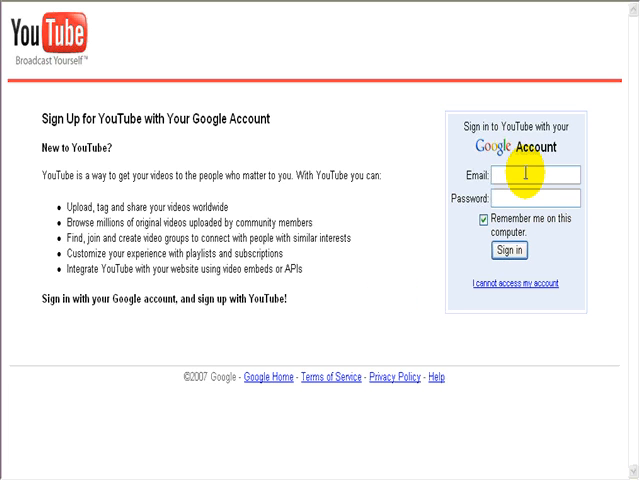
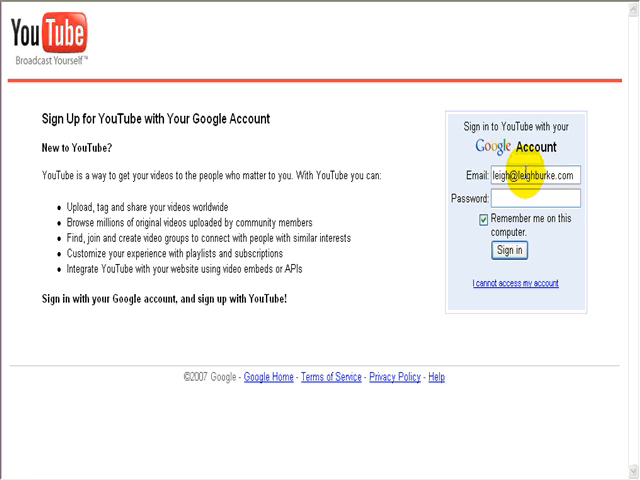
type("password")
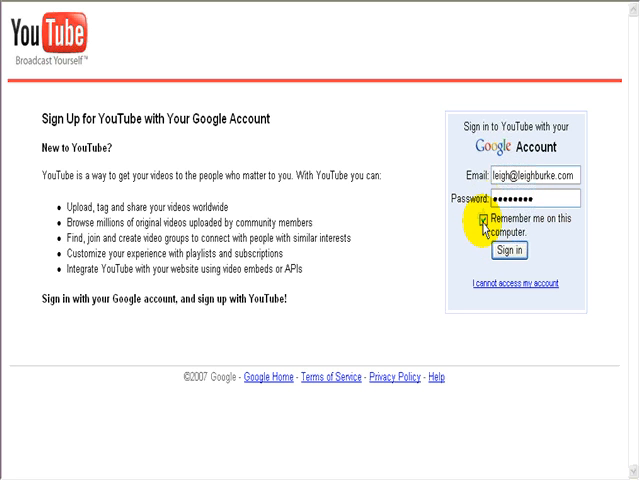
left_click(477, 219)
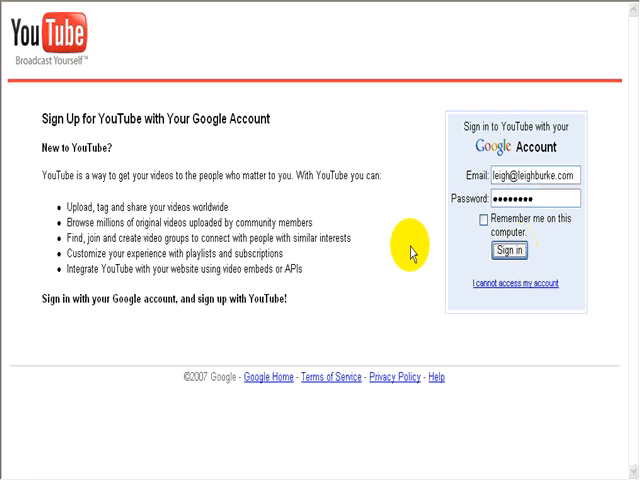
left_click(519, 251)
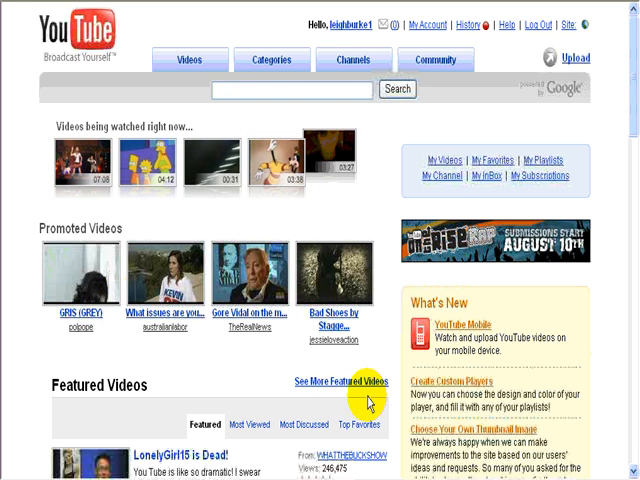
mouse_move(80, 110)
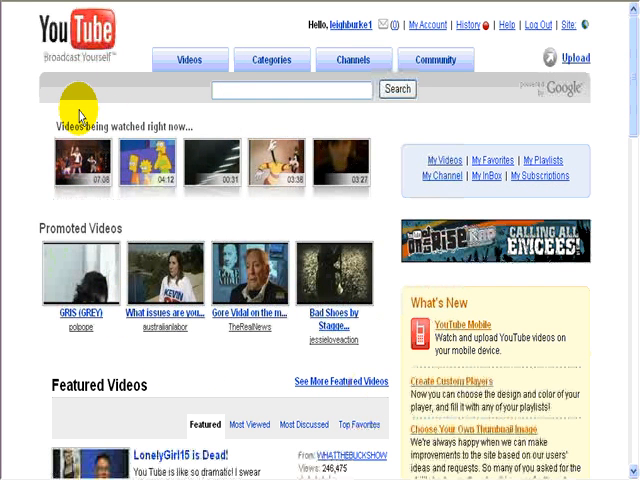
mouse_move(143, 163)
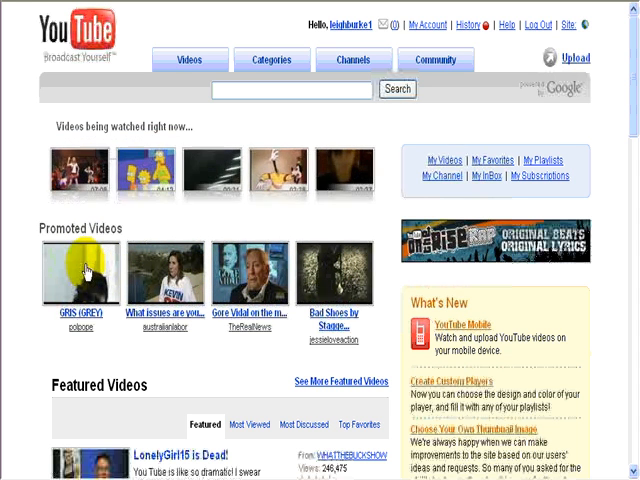
scroll("down", 3)
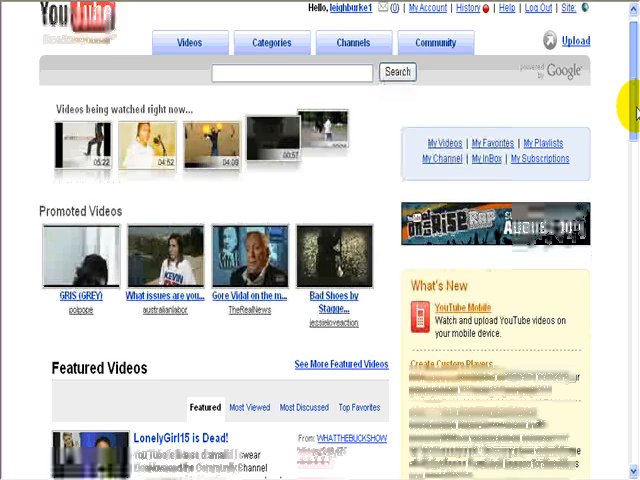
scroll("down", 3)
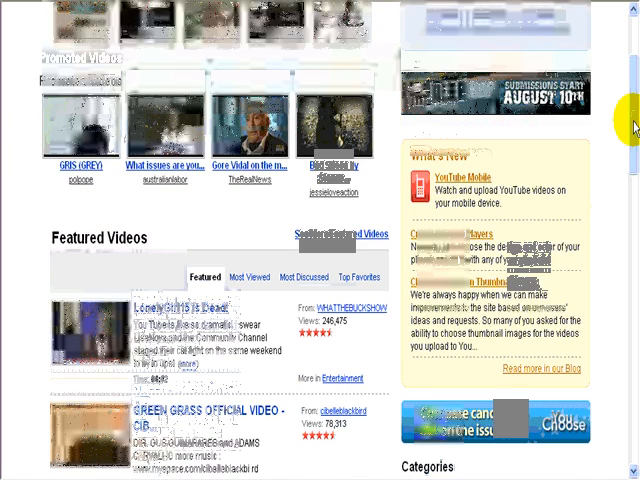
scroll("up", 3)
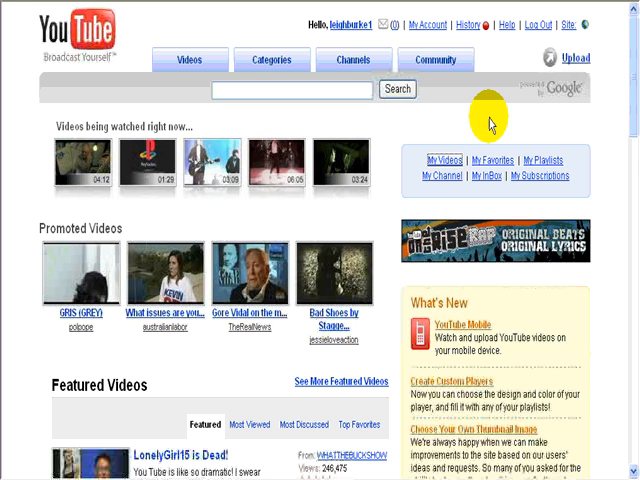
Step: Browse the My Videos list of uploads down to one video's info editor
left_click(444, 160)
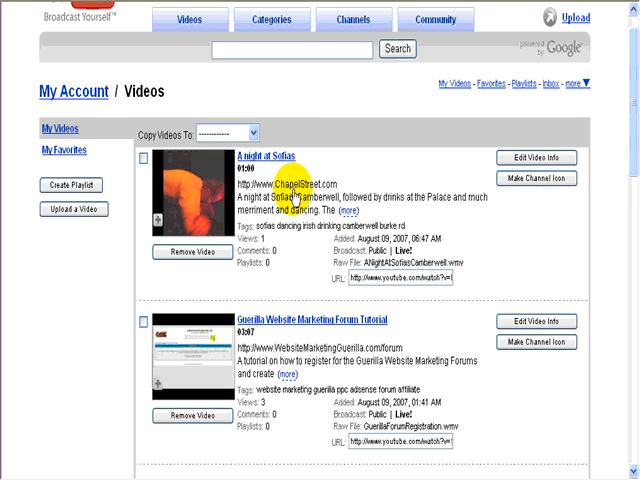
scroll("down", 3)
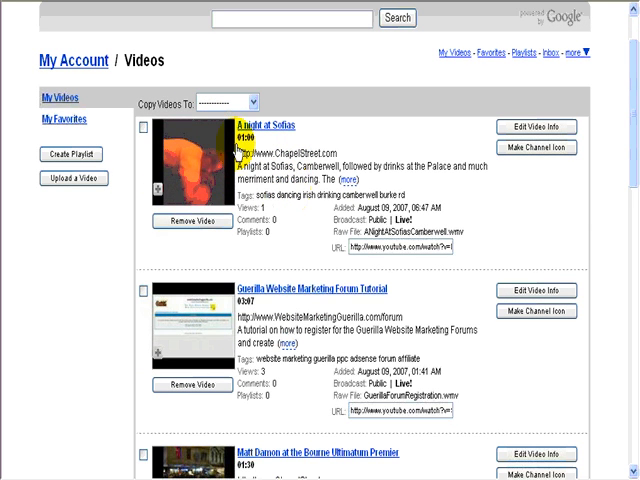
scroll("down", 3)
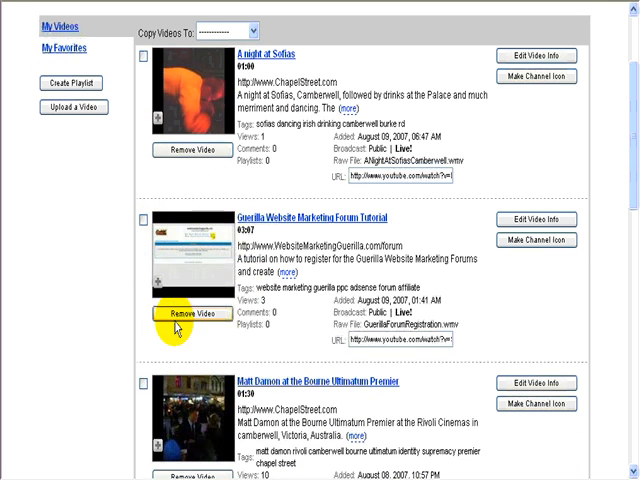
scroll("down", 3)
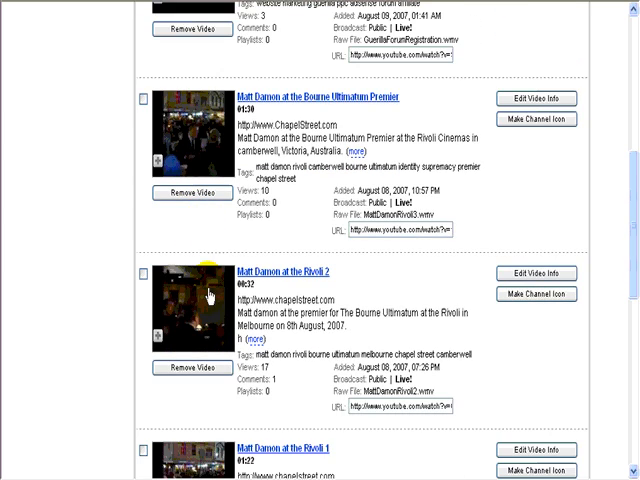
scroll("down", 3)
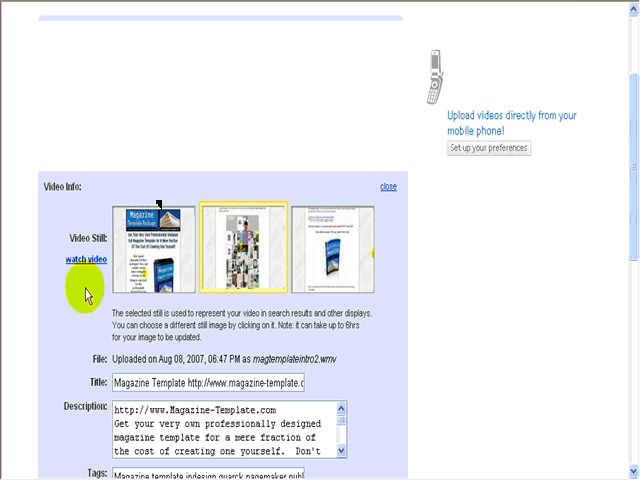
scroll("down", 3)
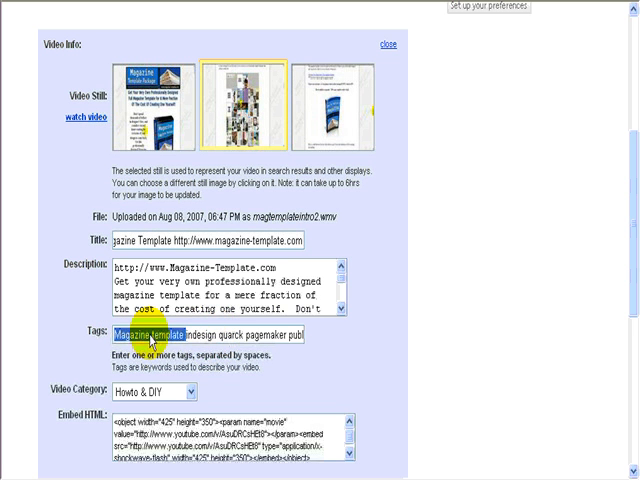
scroll("down", 3)
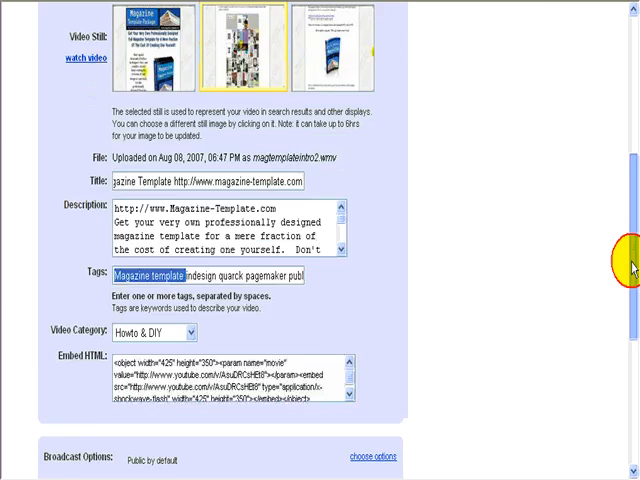
scroll("down", 3)
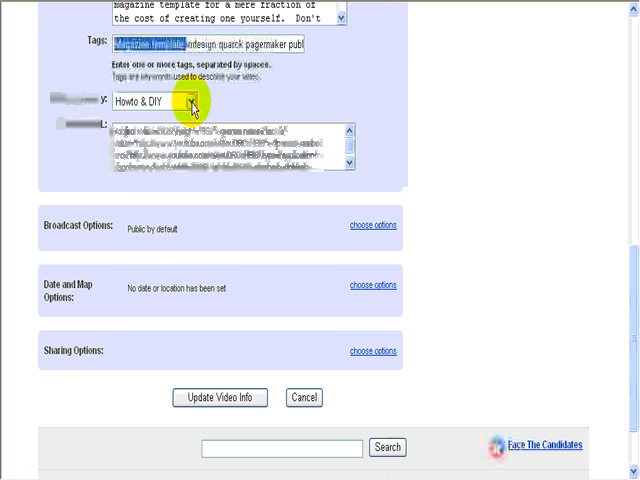
left_click(188, 105)
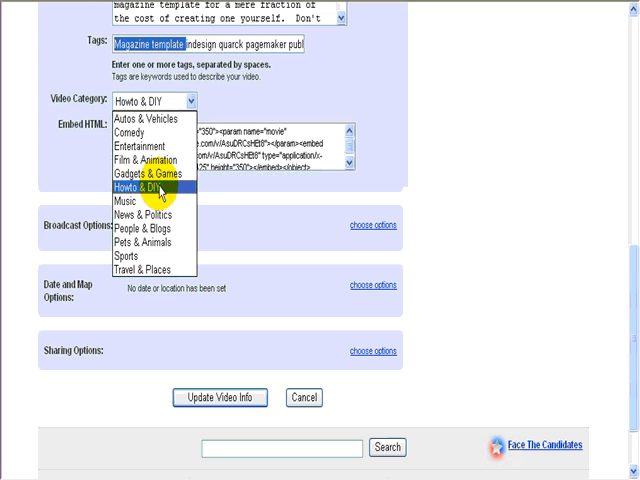
left_click(155, 188)
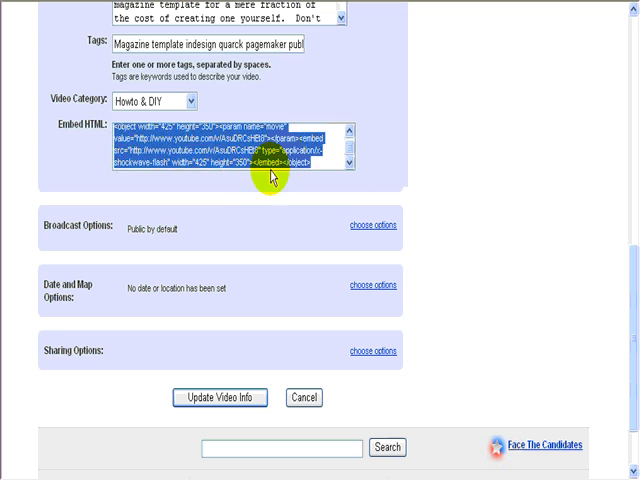
mouse_move(198, 203)
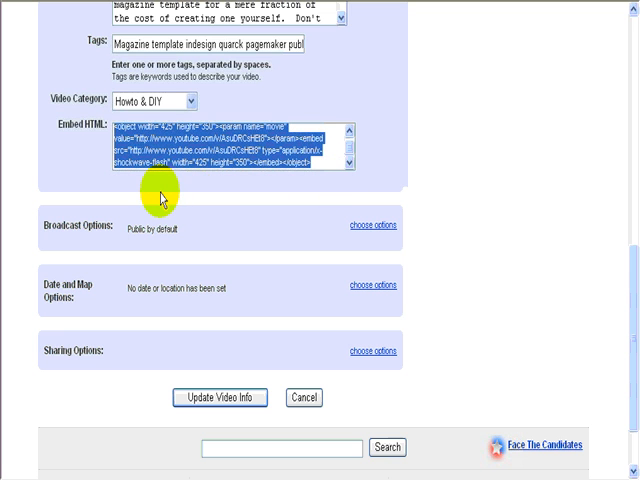
mouse_move(172, 205)
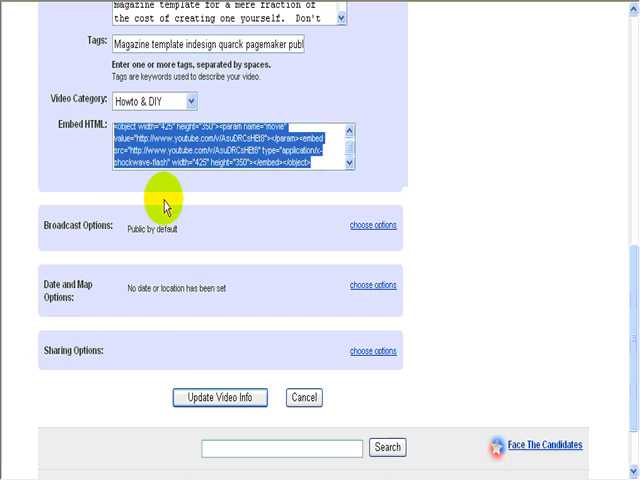
mouse_move(90, 240)
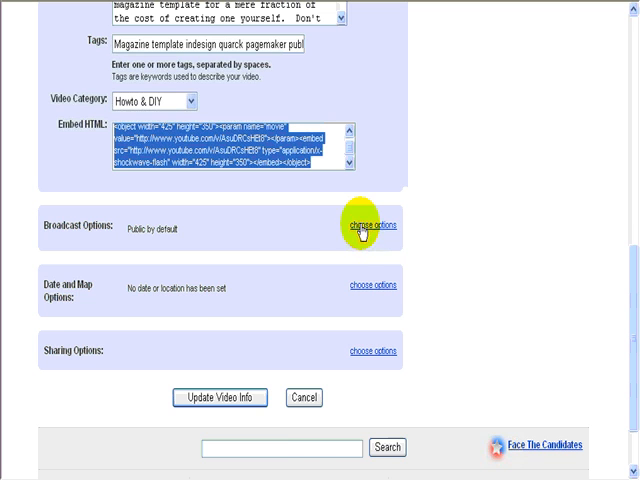
left_click(375, 225)
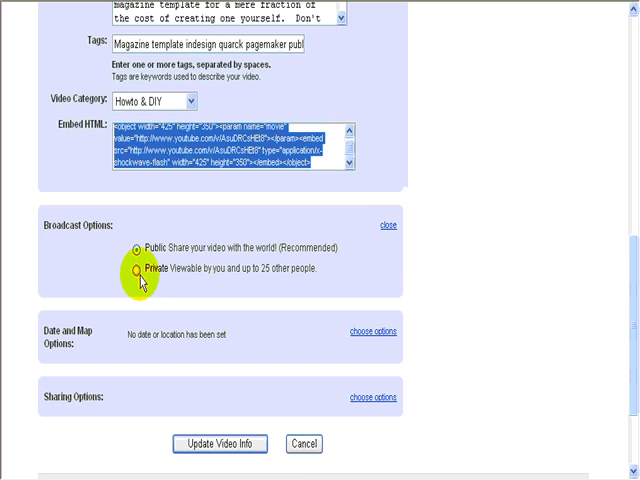
left_click(137, 268)
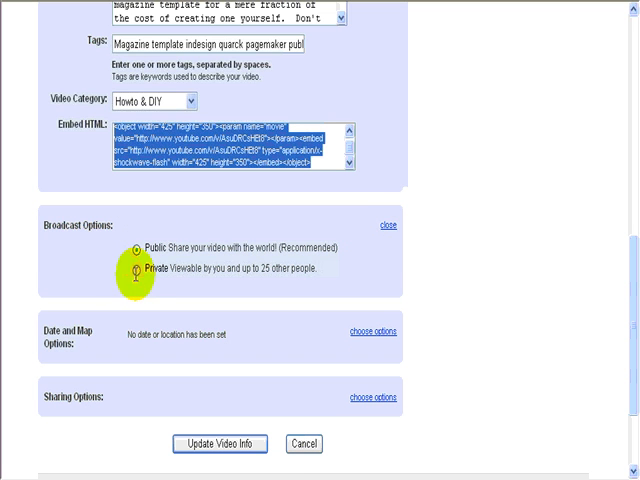
left_click(384, 224)
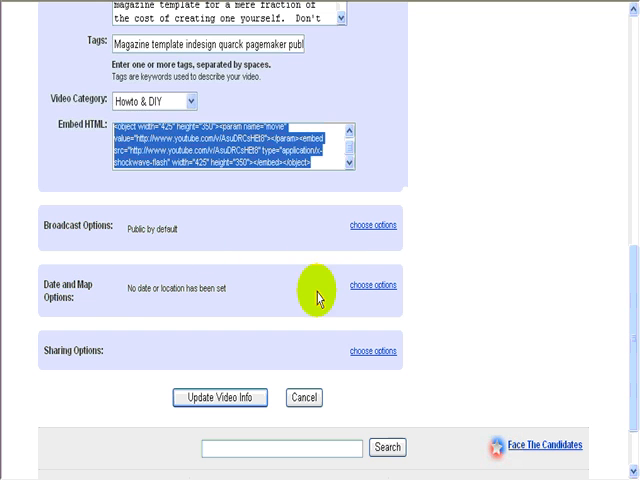
mouse_move(363, 287)
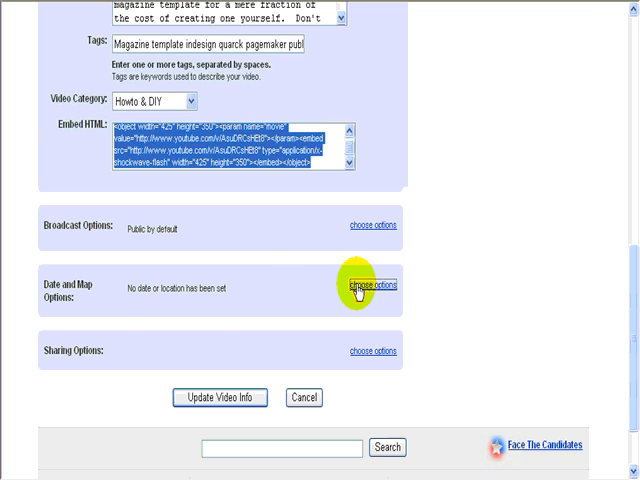
left_click(372, 286)
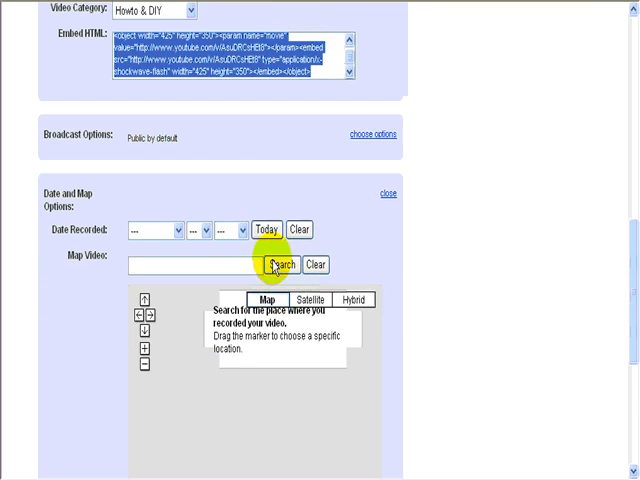
scroll("down", 3)
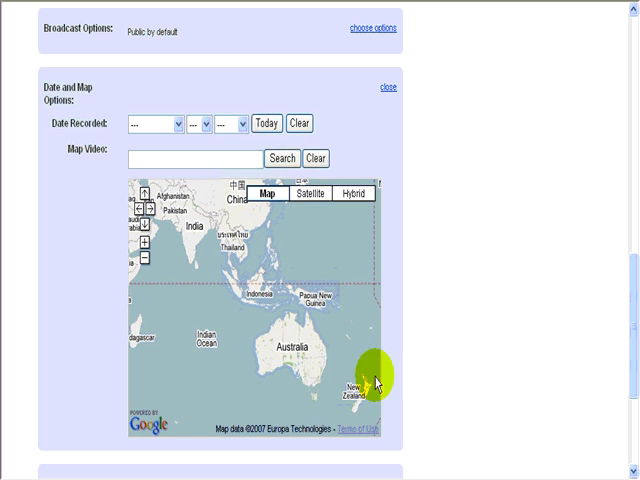
scroll("down", 3)
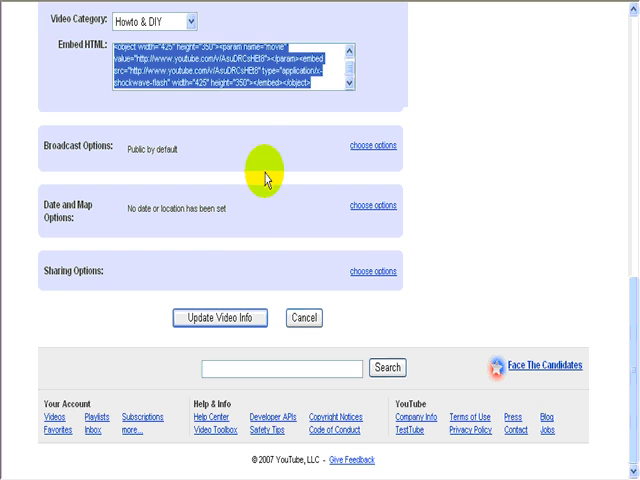
Step: Review Sharing Options for comments, responses and ratings, keeping 'Yes, external sites may embed' selected
left_click(377, 271)
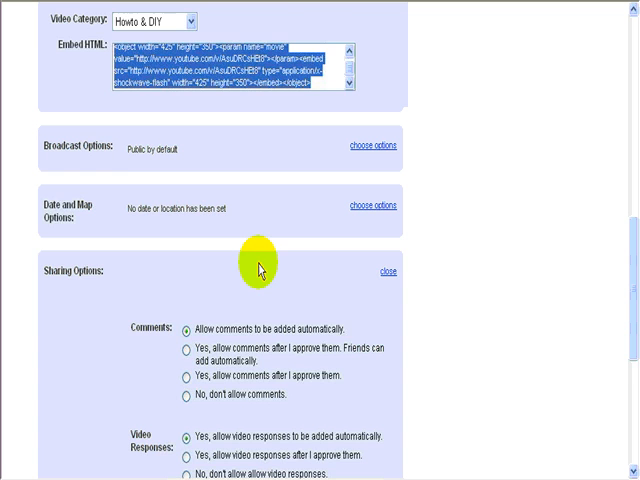
scroll("down", 3)
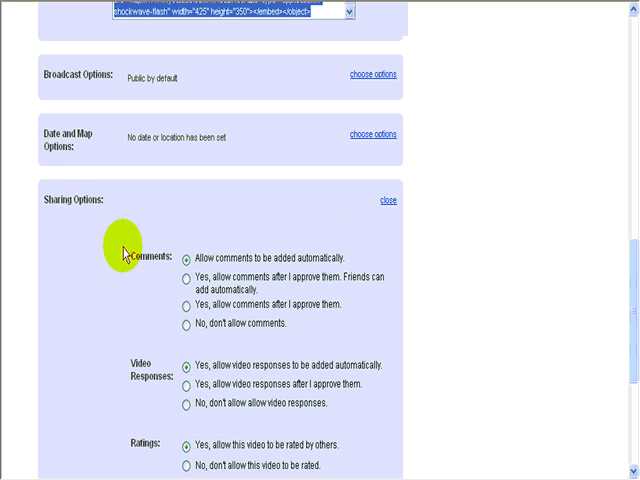
scroll("down", 3)
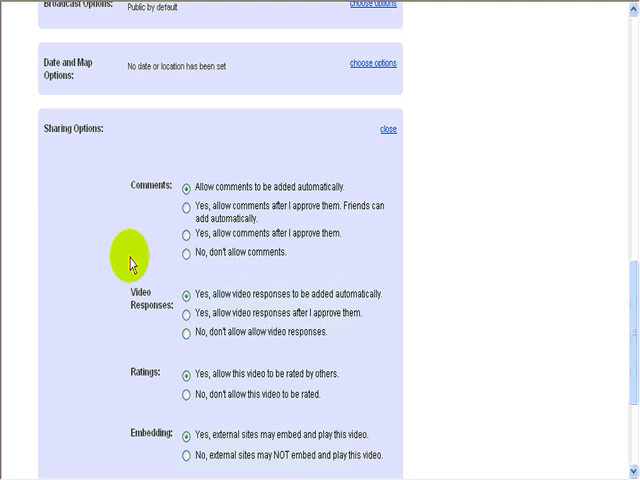
scroll("down", 3)
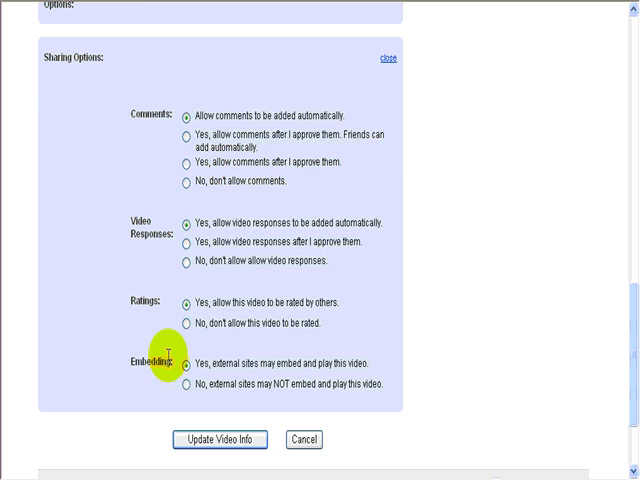
left_click(386, 58)
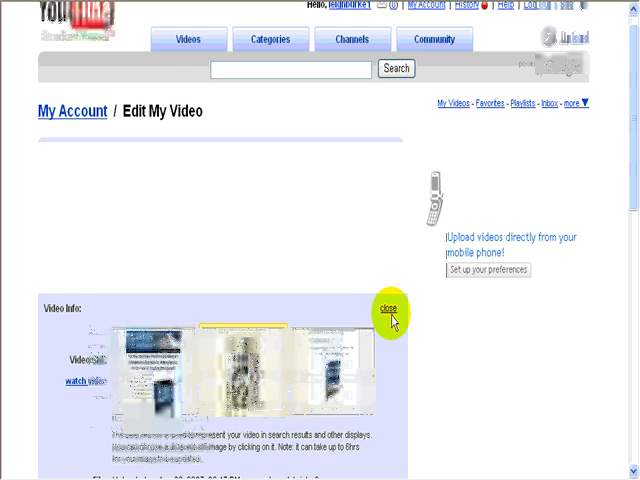
Step: Close Video Info and cancel Edit My Video, returning to the My Account Videos list
left_click(389, 306)
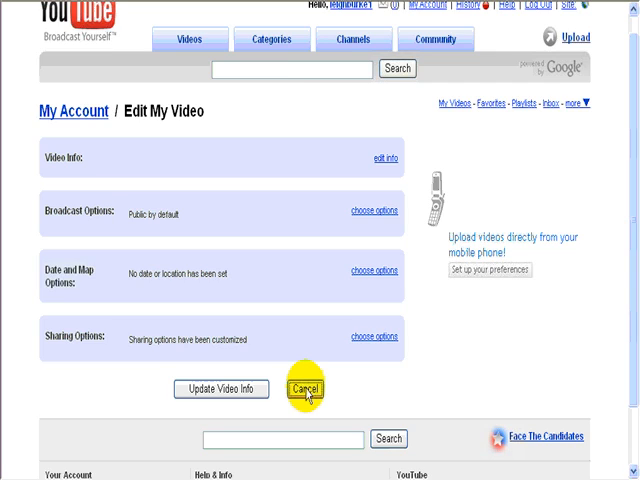
left_click(298, 388)
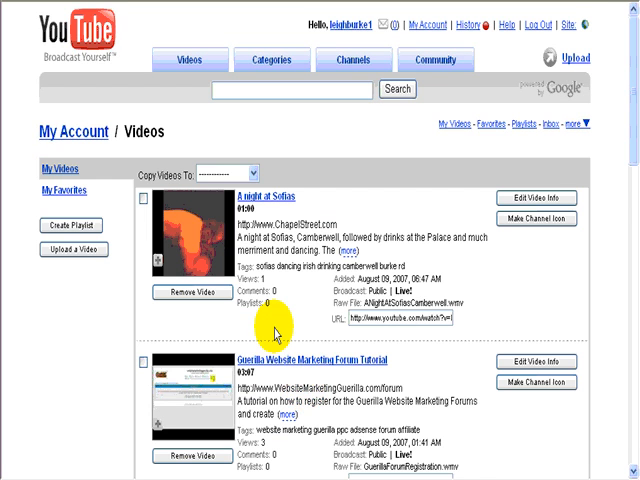
Step: Start the Magazine Template video playing on its watch page
scroll("down", 3)
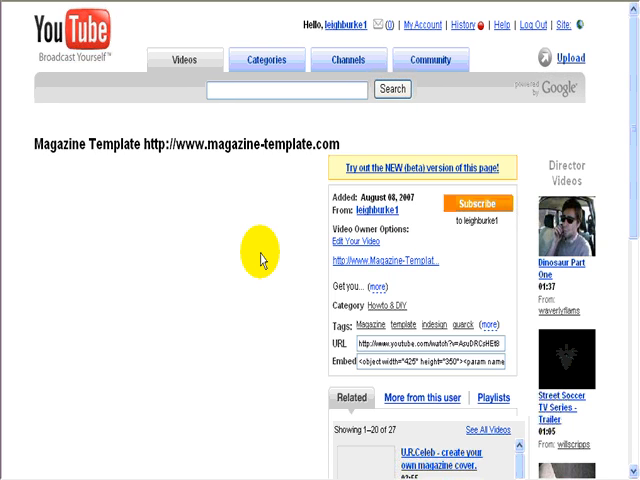
left_click(170, 260)
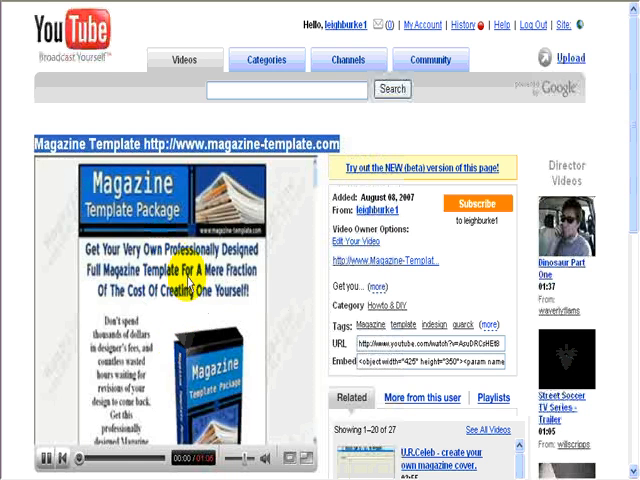
scroll("down", 3)
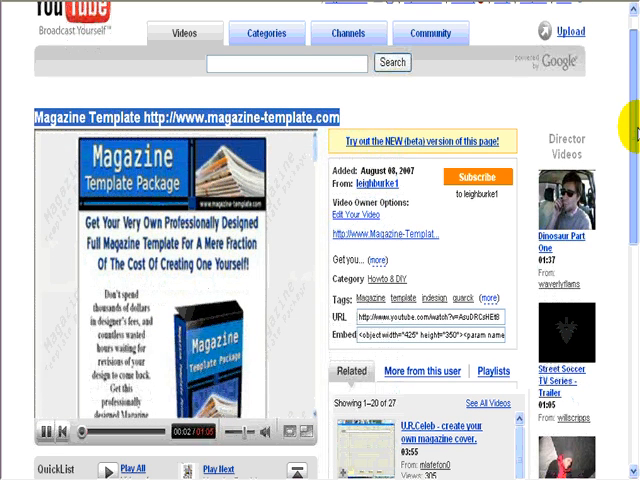